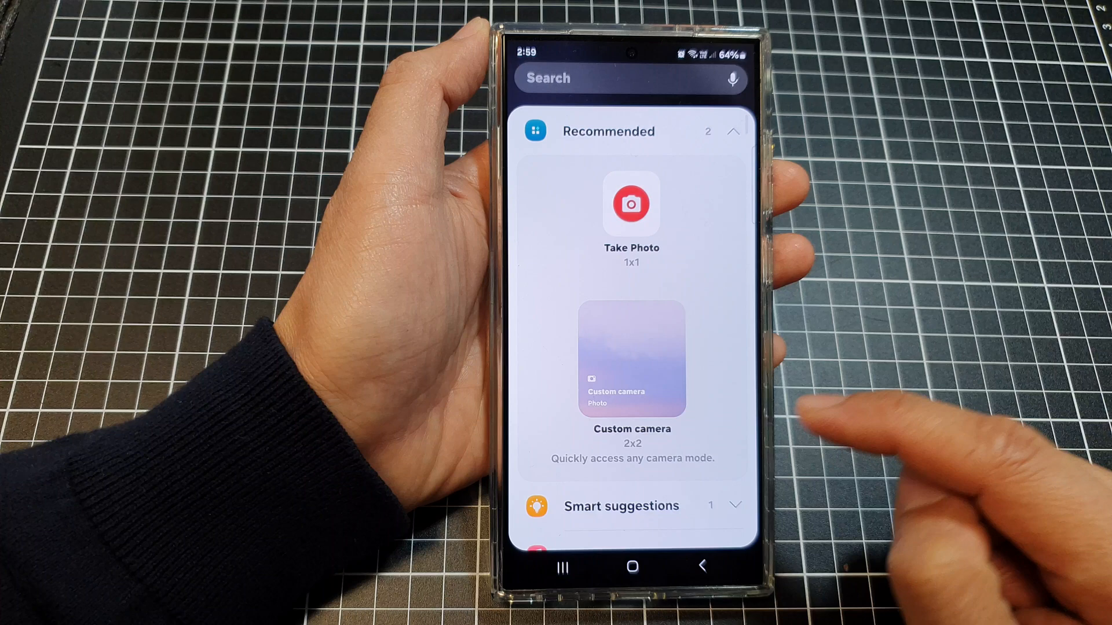
Add the Outlook calendar widget with Calendar, Birthday calendar and US Holidays selected.
{"action": "scroll", "scroll_direction": "down", "scroll_amount": 3}
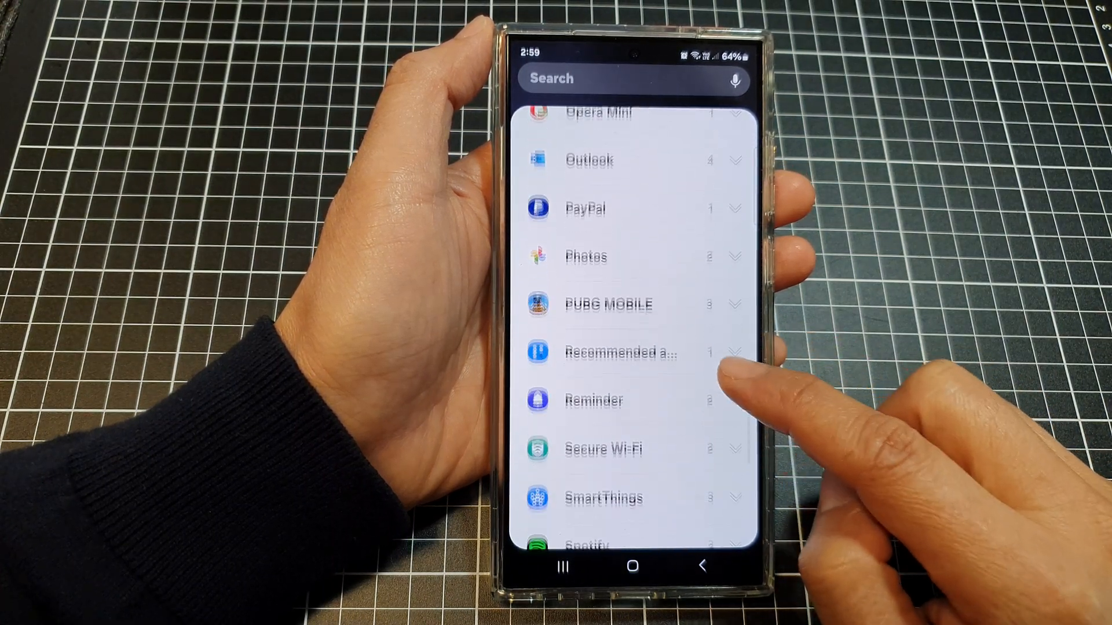
{"action": "scroll", "scroll_direction": "down", "scroll_amount": 3}
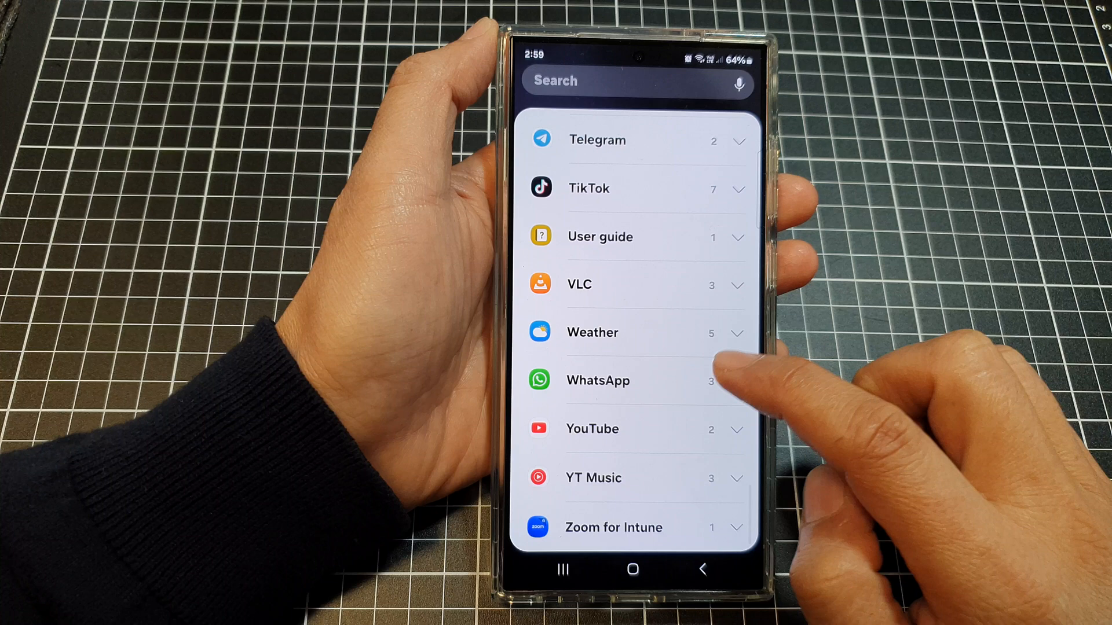
{"action": "scroll", "scroll_direction": "down", "scroll_amount": 3}
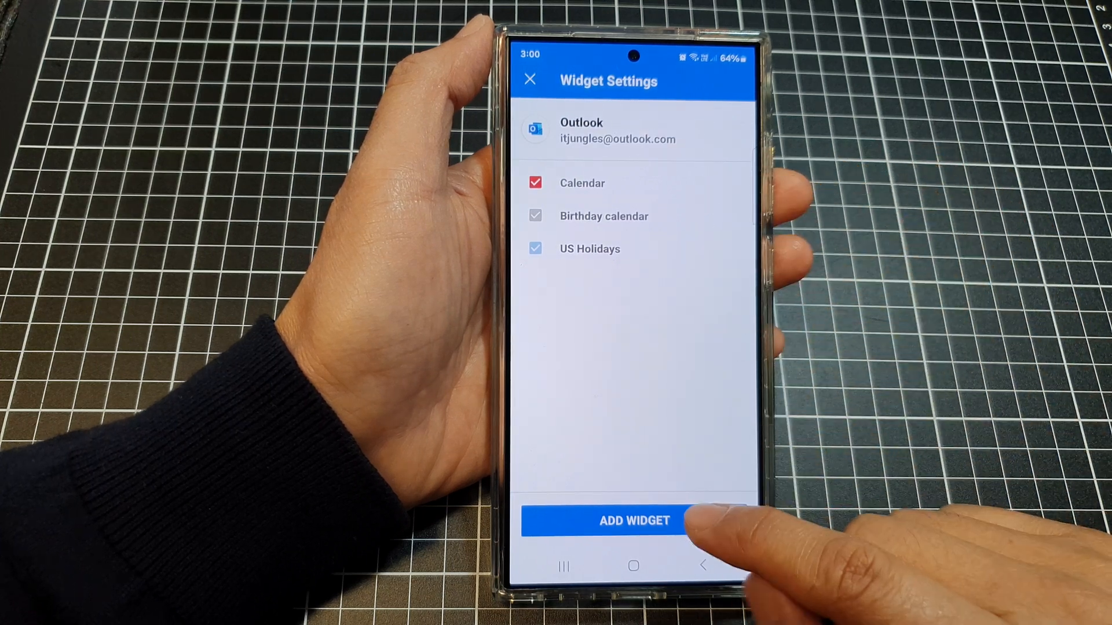
{"action": "left_click", "coordinate": [633, 520]}
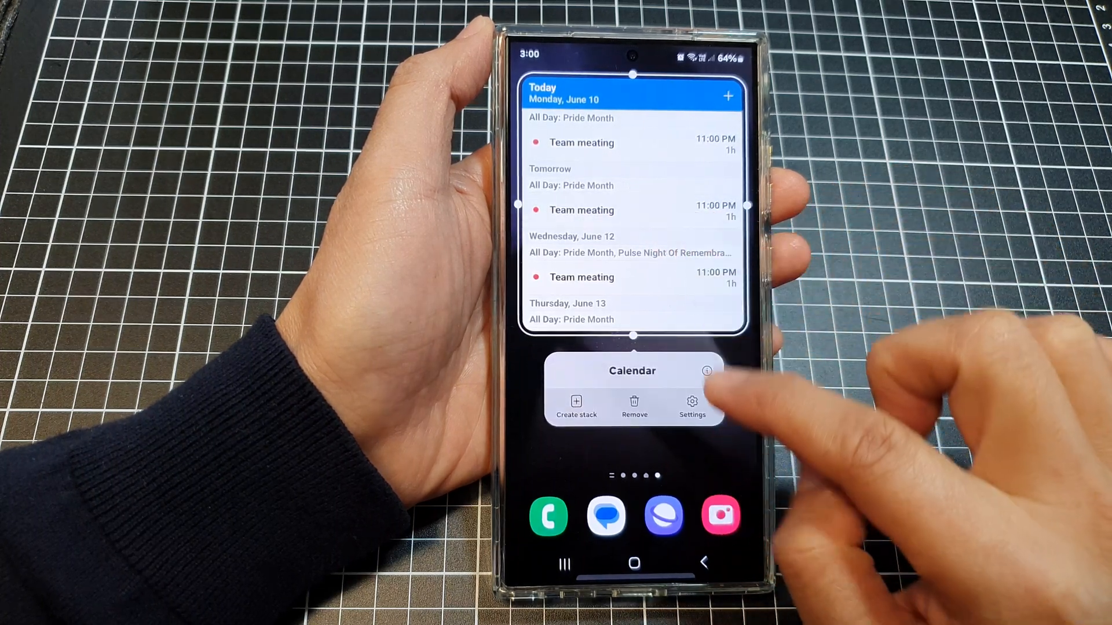
Open the Outlook calendar widget's settings from the home screen.
{"action": "left_click", "coordinate": [692, 405]}
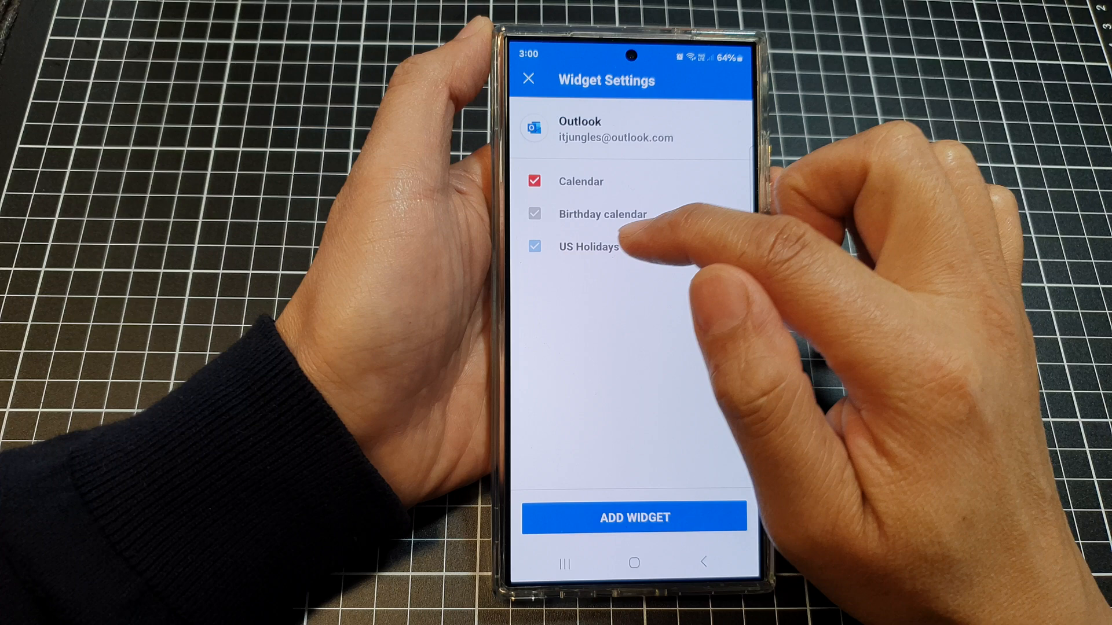
Untick Calendar, keeping Birthday calendar and US Holidays, and apply the change.
{"action": "left_click", "coordinate": [533, 214]}
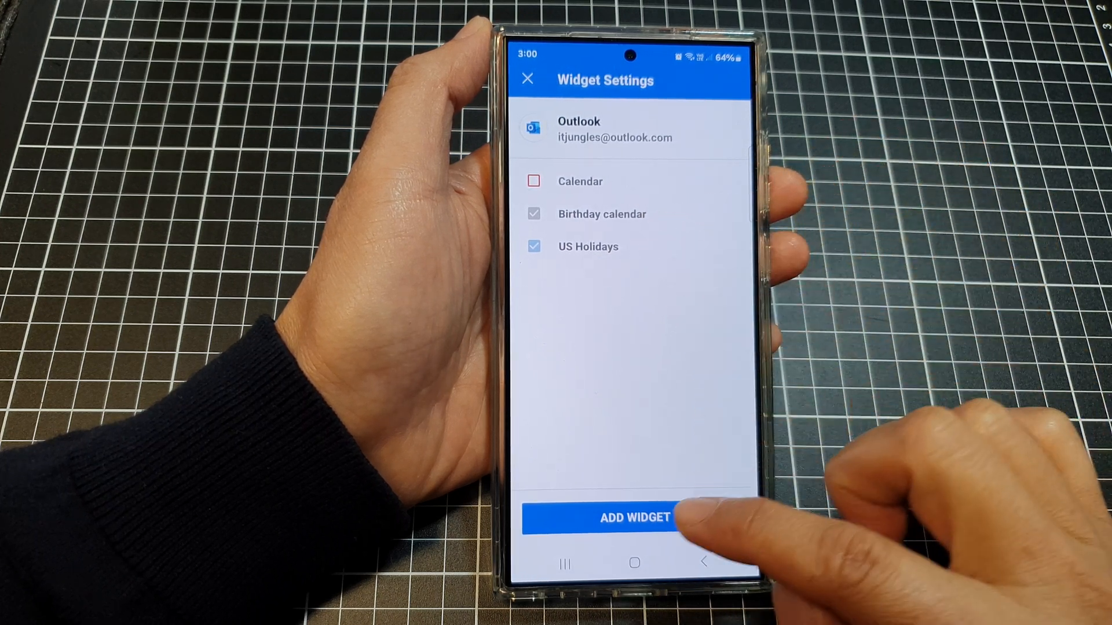
{"action": "left_click", "coordinate": [635, 518]}
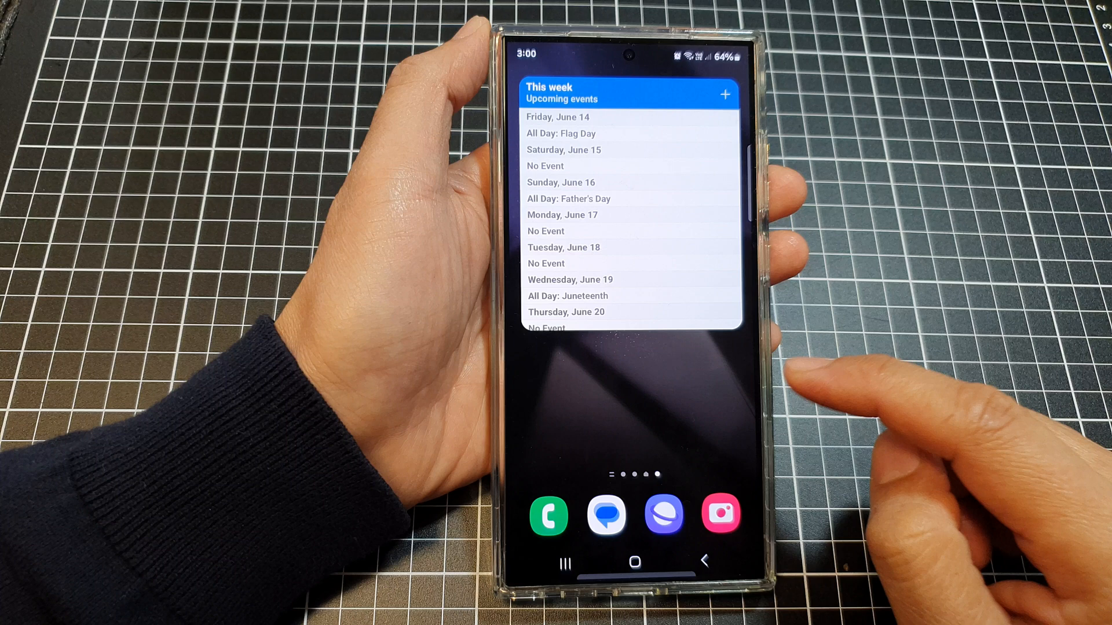